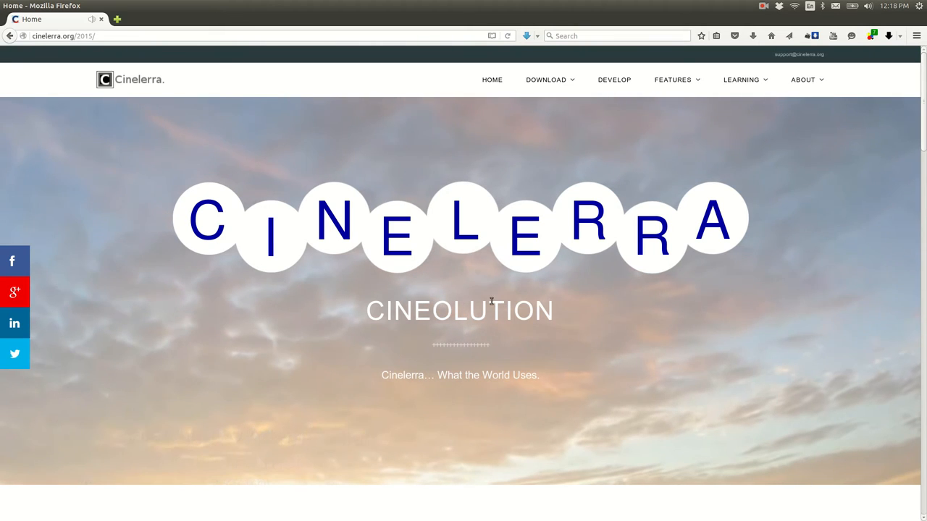
Navigate from the Cinelerra home page to the Cinelerra download page via the DOWNLOAD menu
scroll(down, 3)
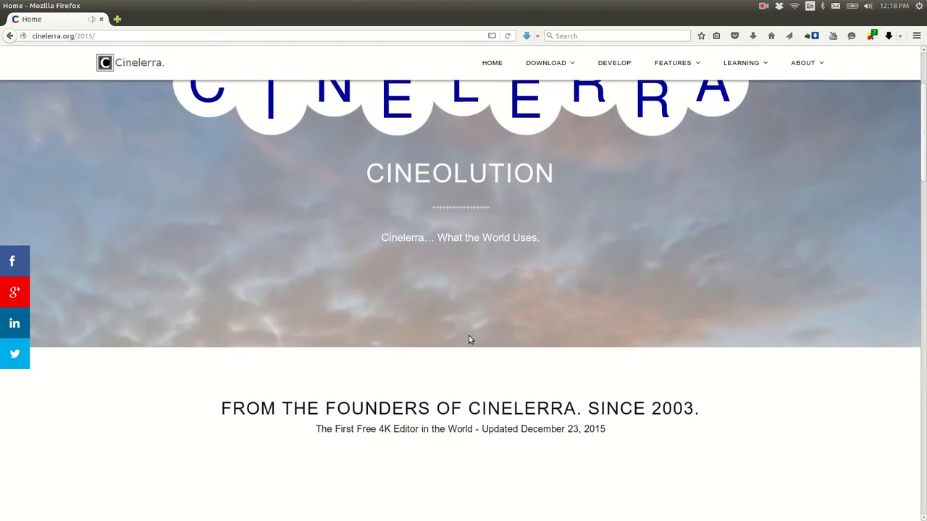
scroll(up, 3)
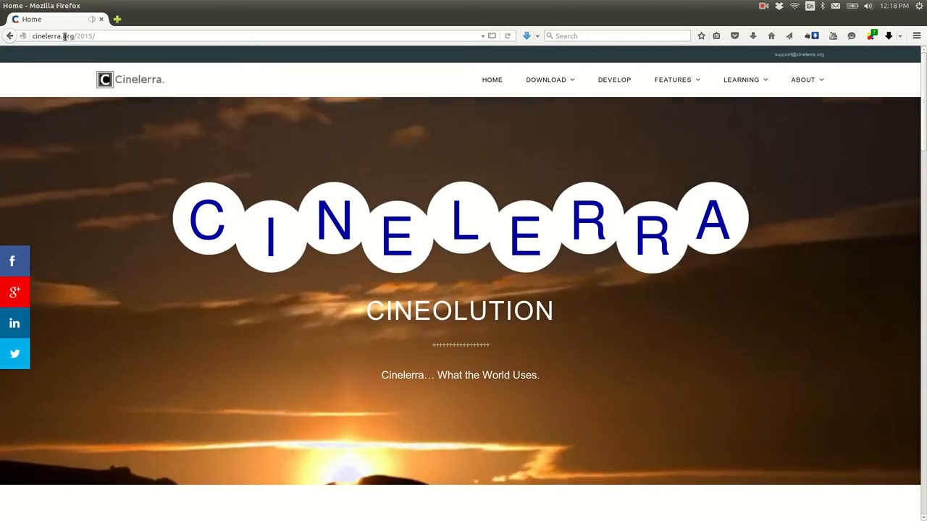
click(546, 80)
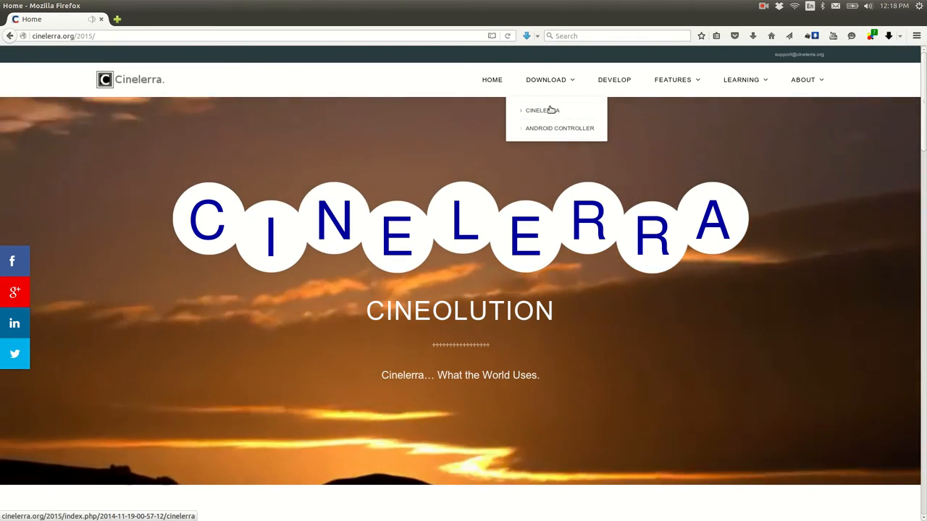
click(542, 110)
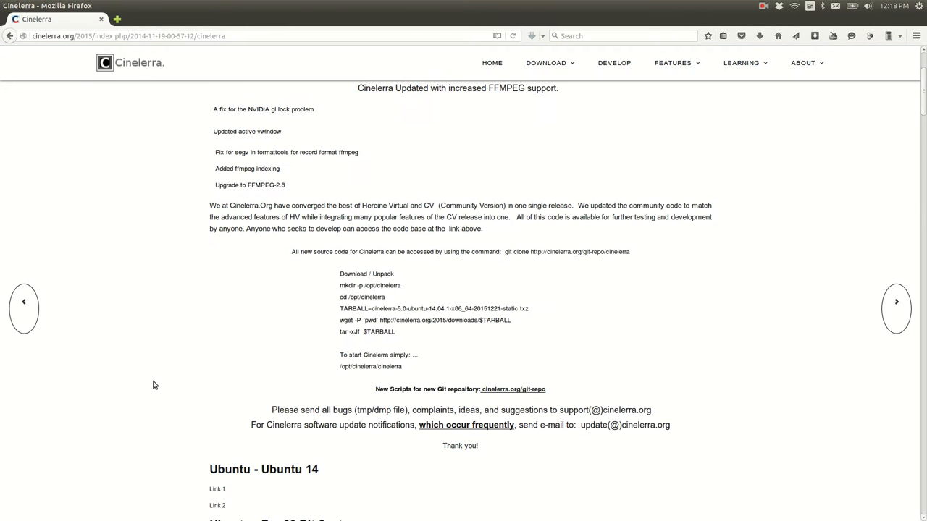
Start the Ubuntu 14 download from Link 1 and scroll to the Build Scripts section
scroll(down, 3)
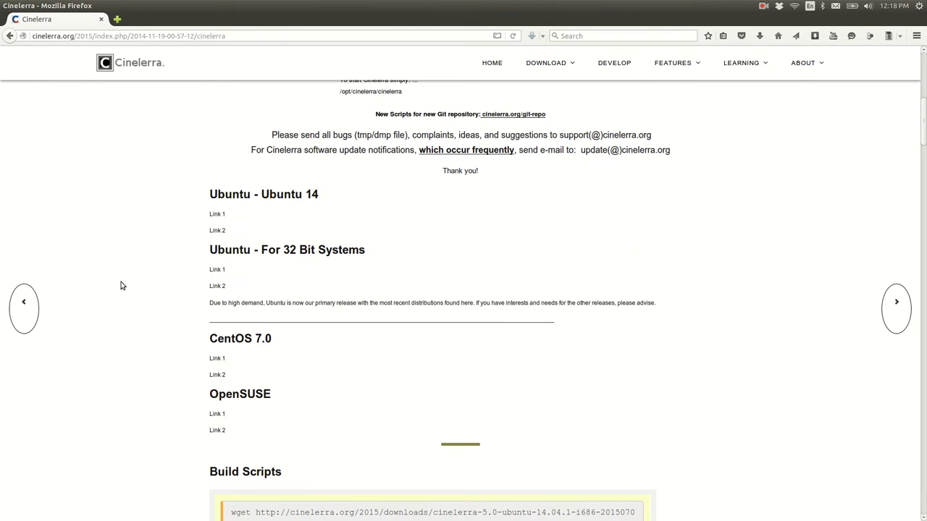
scroll(down, 3)
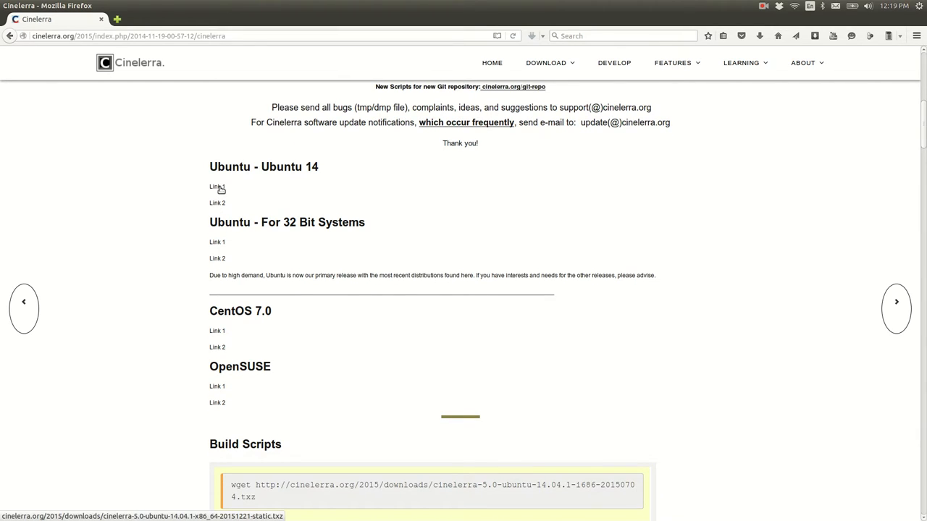
click(218, 187)
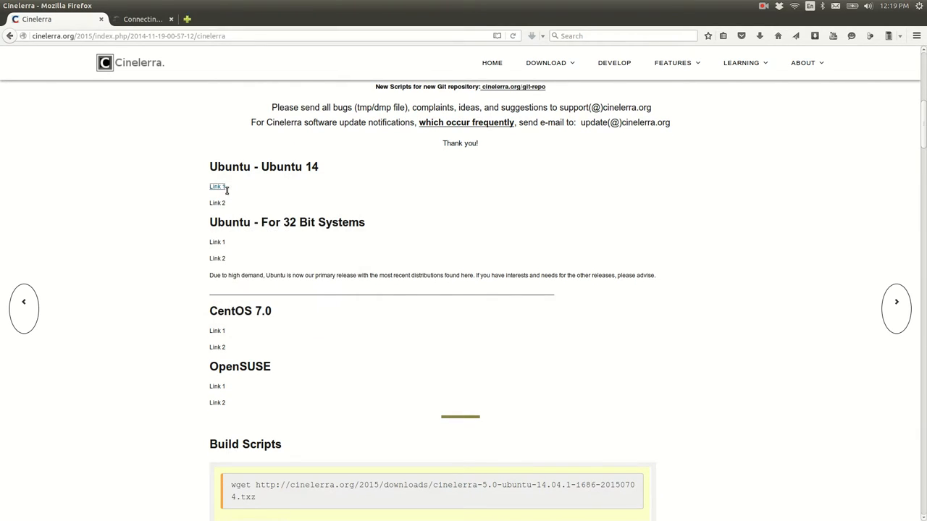
scroll(down, 3)
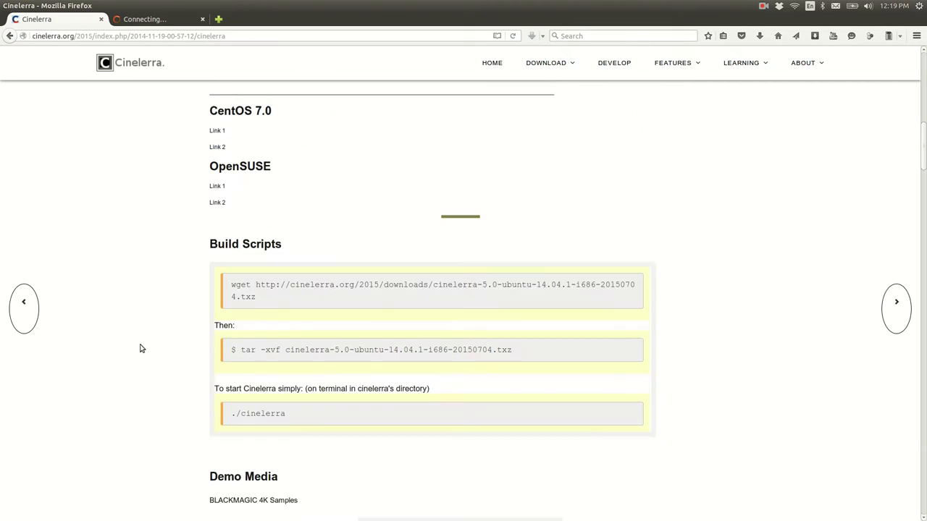
scroll(down, 3)
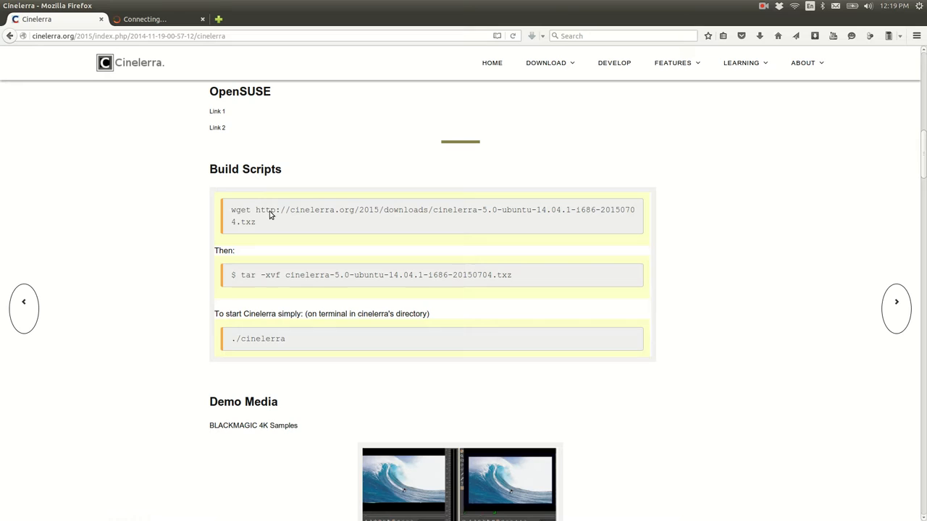
mouse_move(599, 214)
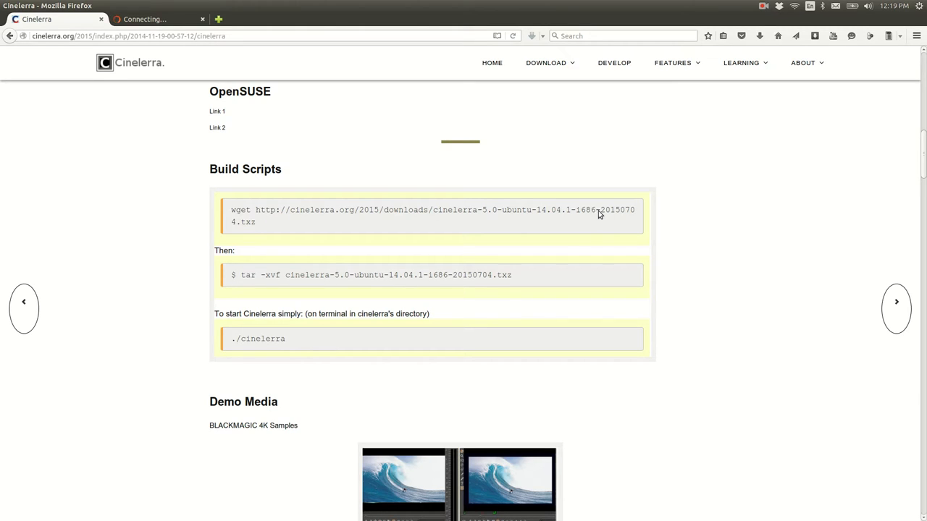
mouse_move(265, 216)
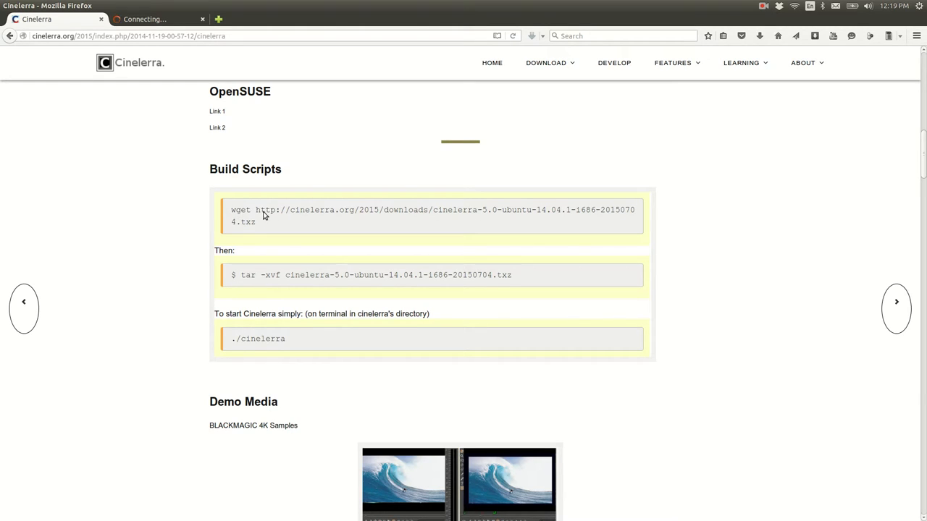
mouse_move(611, 495)
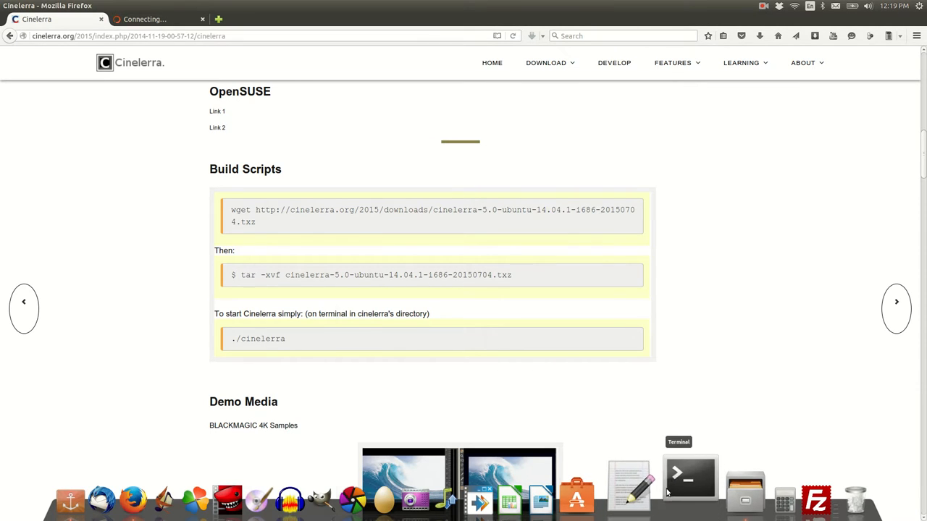
Copy the Ubuntu 14 x86_64 static build URL from the loading tab's address bar
click(689, 477)
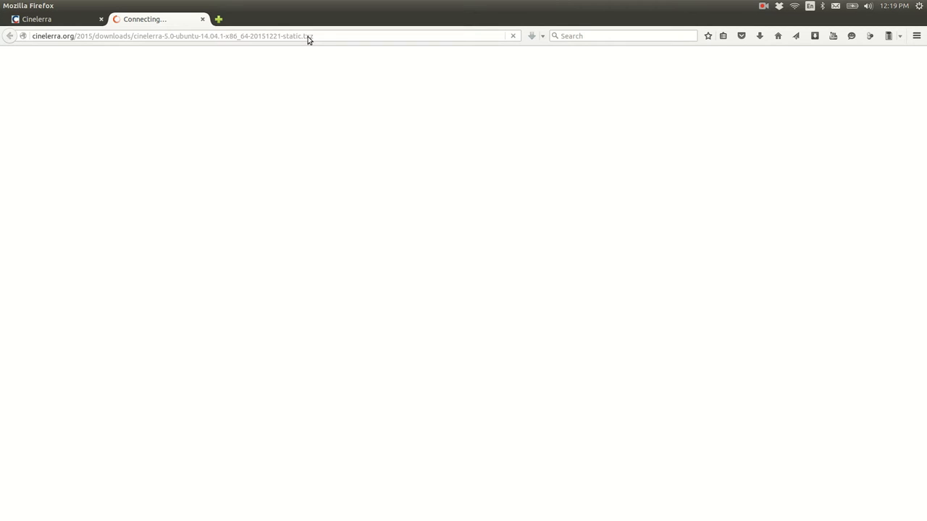
click(58, 6)
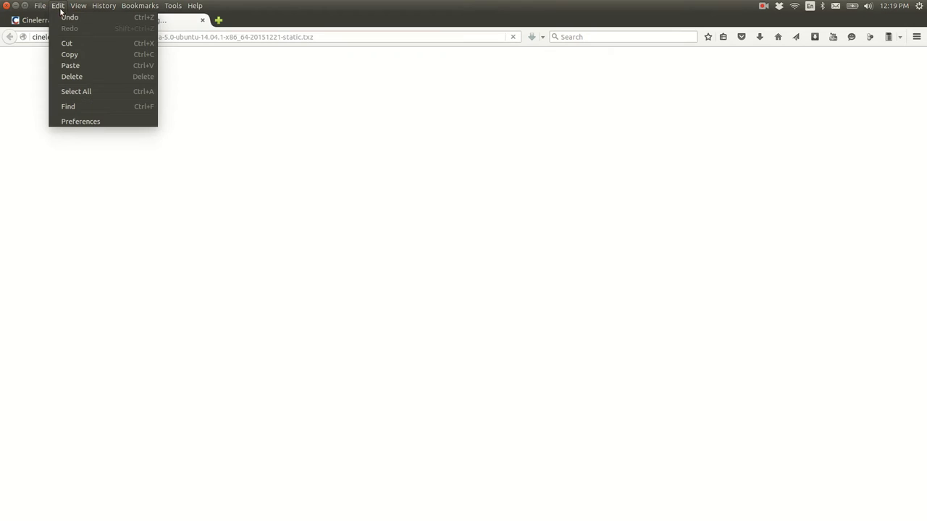
click(58, 6)
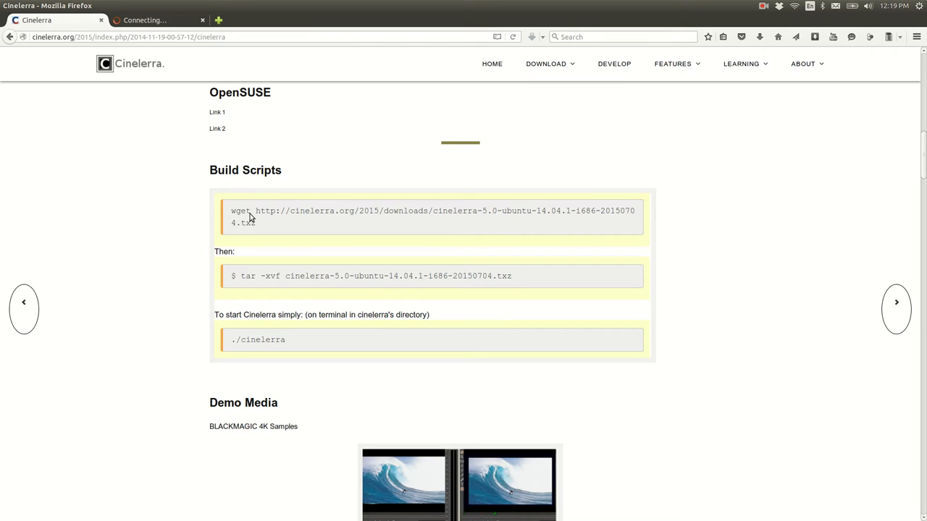
mouse_move(234, 217)
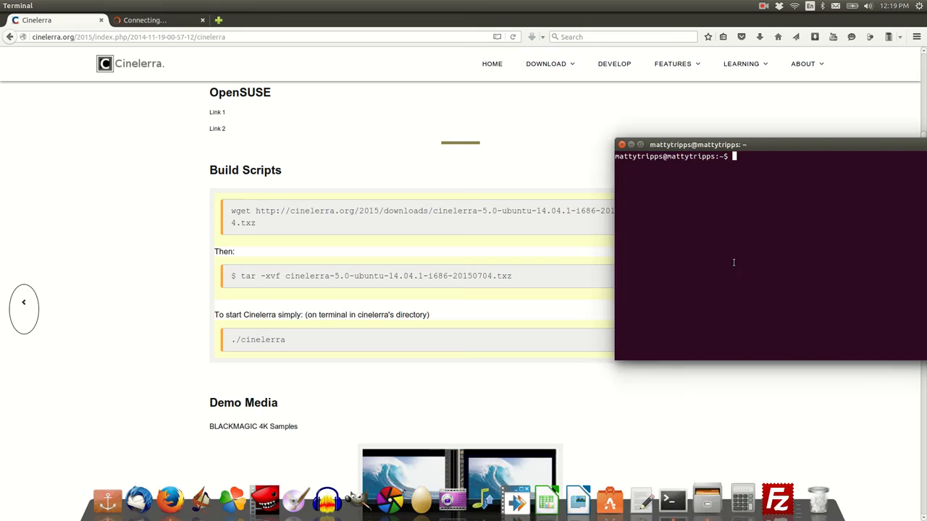
text(wget)
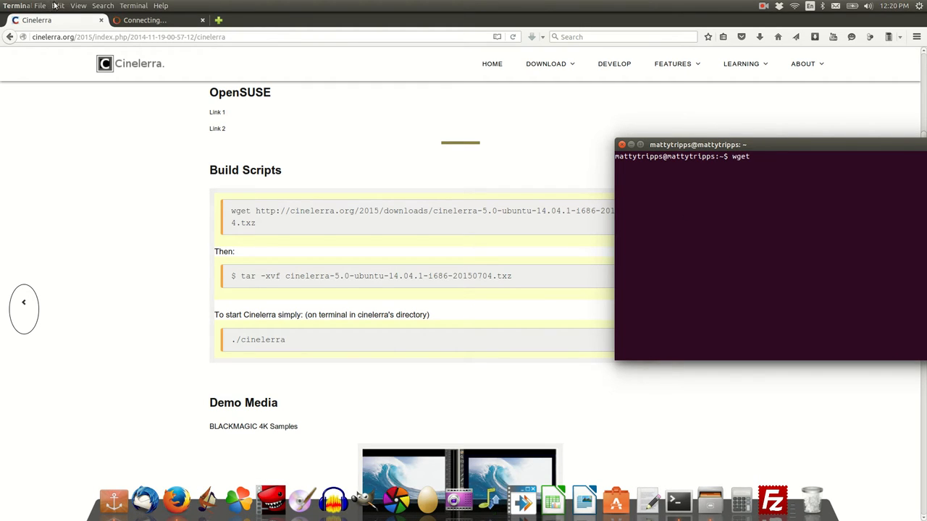
text(http://cinelerra.org/2015/downloads/cinelerra-5.0-ubuntu-14.04.1-x86_64-20151221-static.txz)
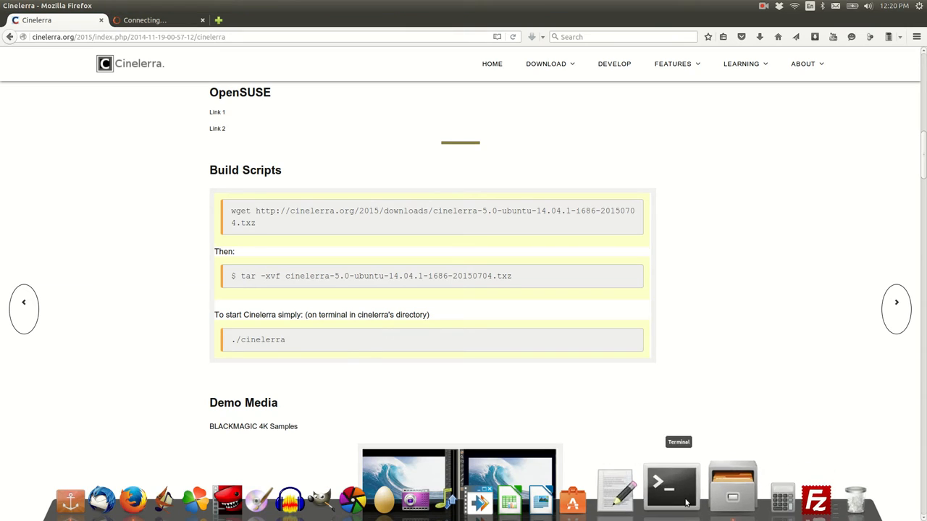
Wait for the .txz archive download to finish, then bring up a Terminal window
click(670, 490)
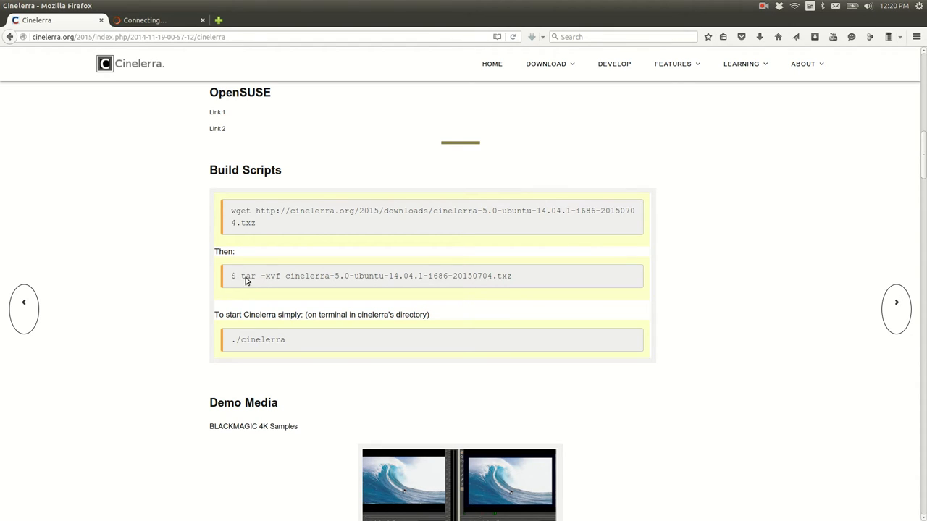
mouse_move(267, 281)
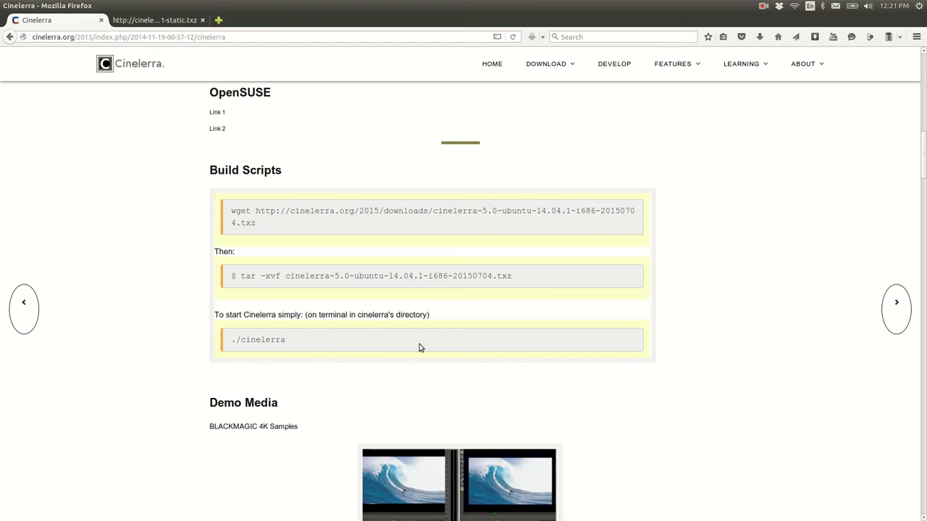
click(678, 499)
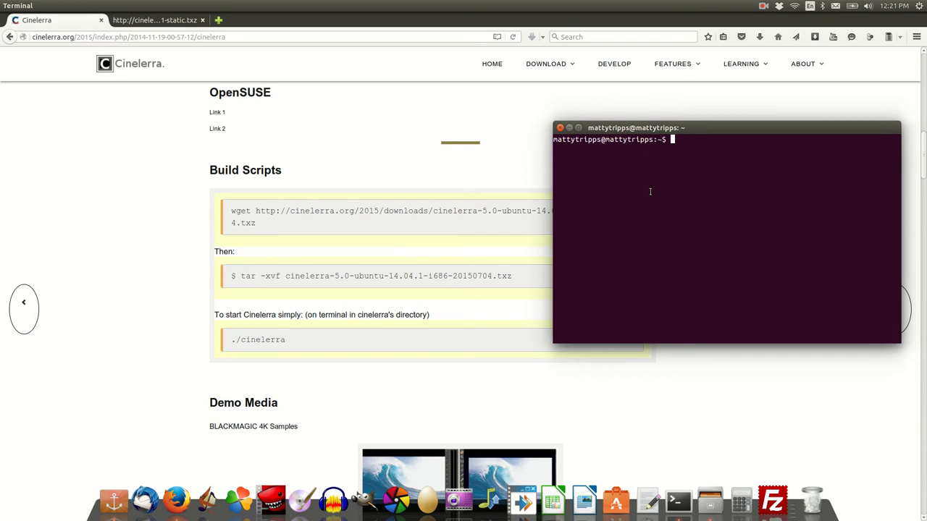
text(tar)
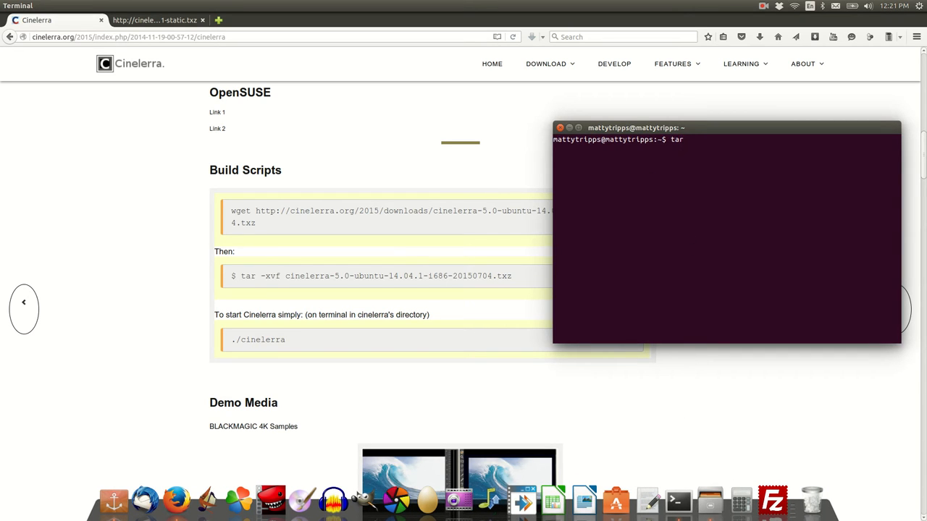
text(-)
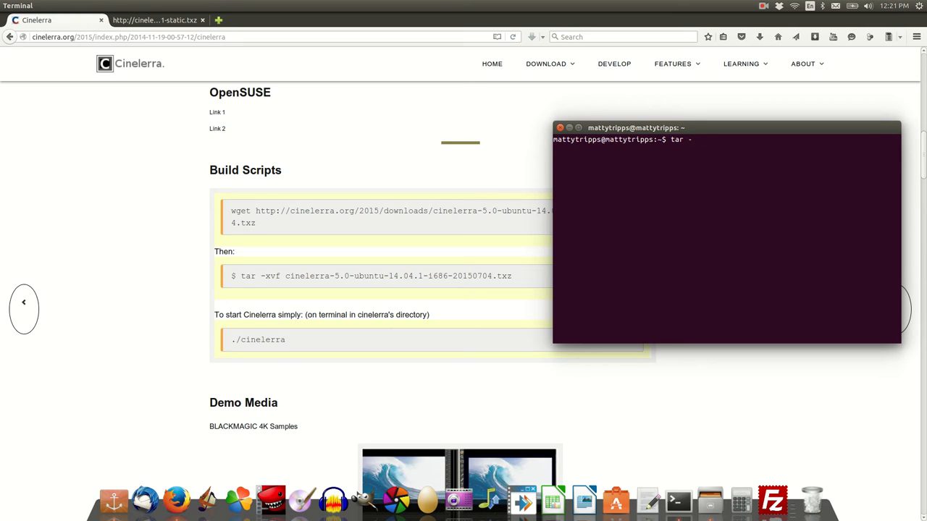
text(x)
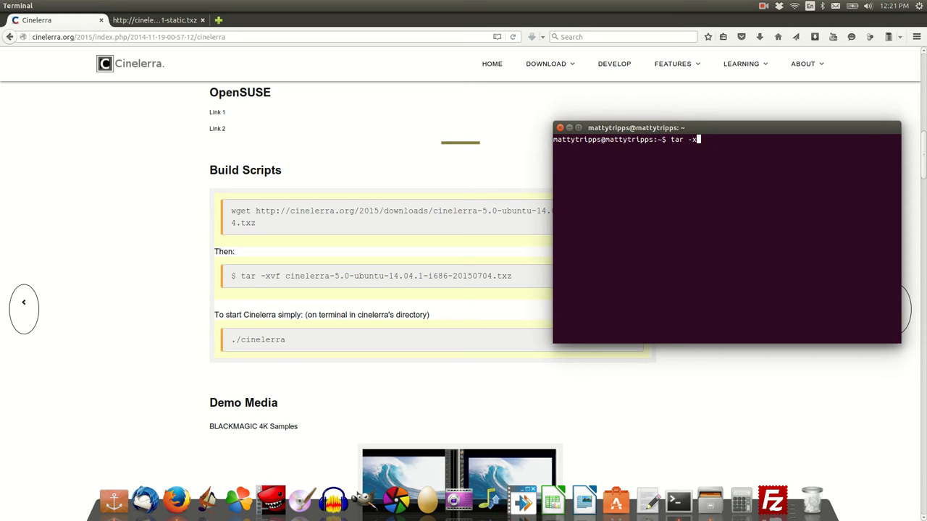
text(vf)
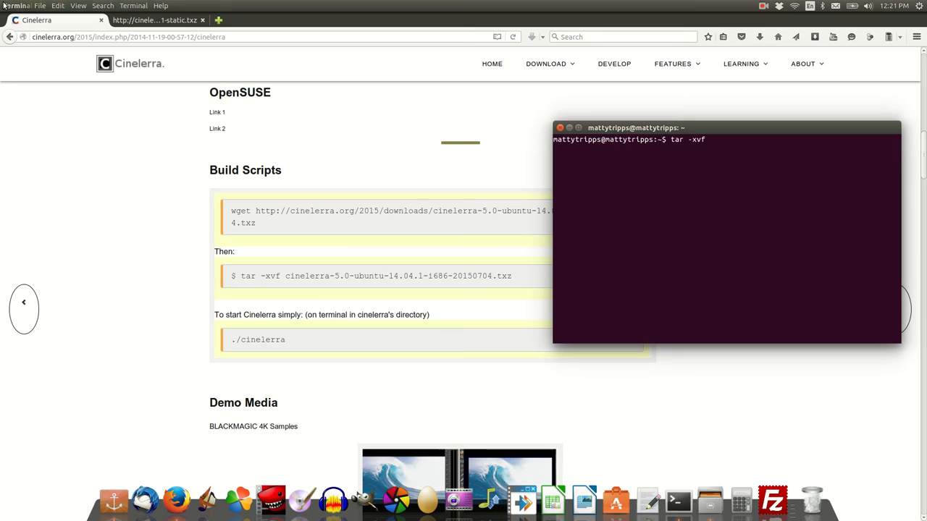
text(cinelerra-5.0-ubuntu-14.04.1-x86_64-20151221-static.txz)
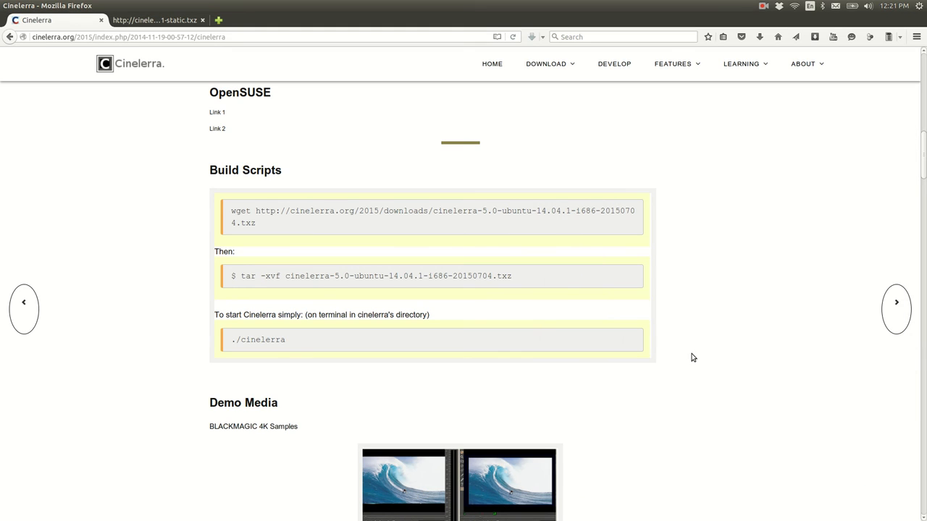
mouse_move(3, 230)
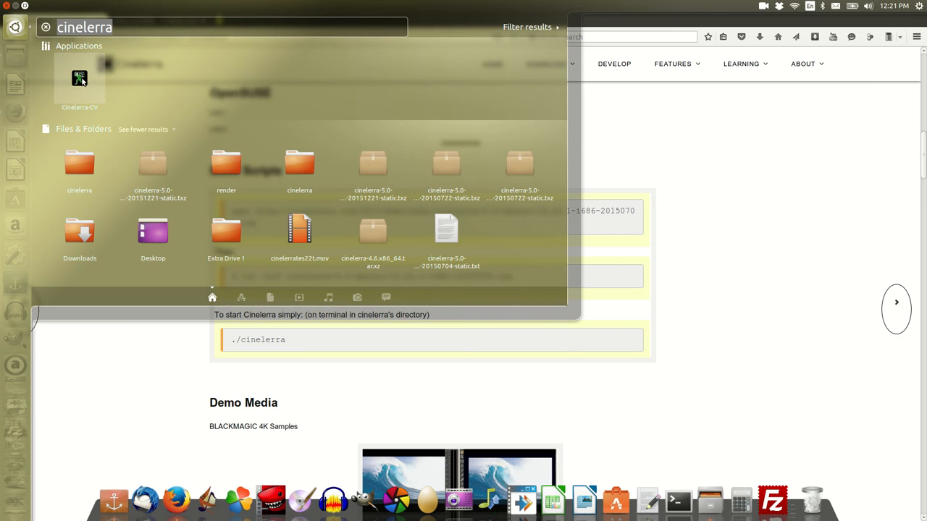
Launch Cinelerra-CV from the Ubuntu Dash search results
click(79, 78)
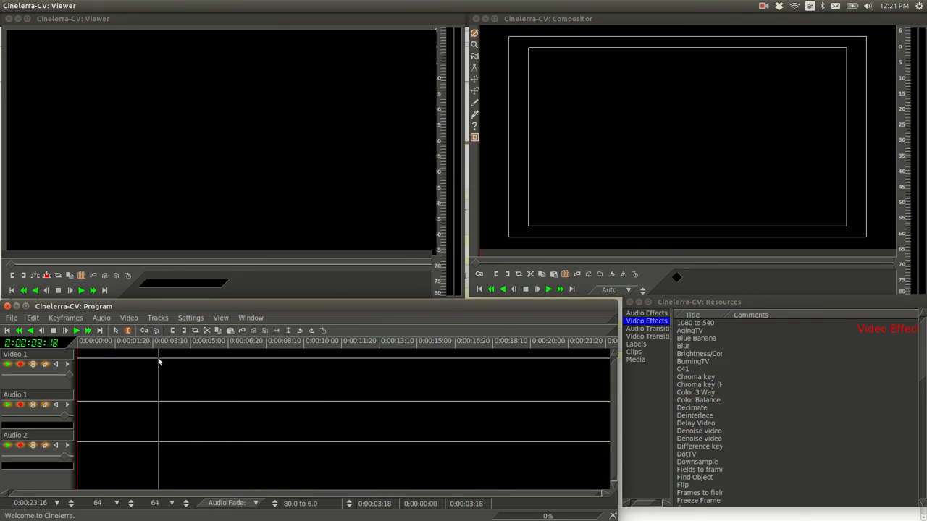
click(213, 350)
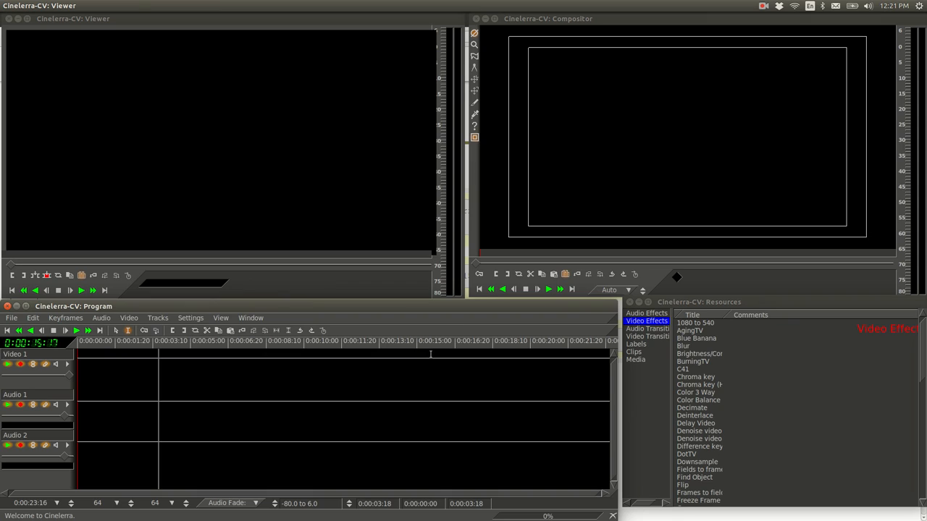
click(763, 6)
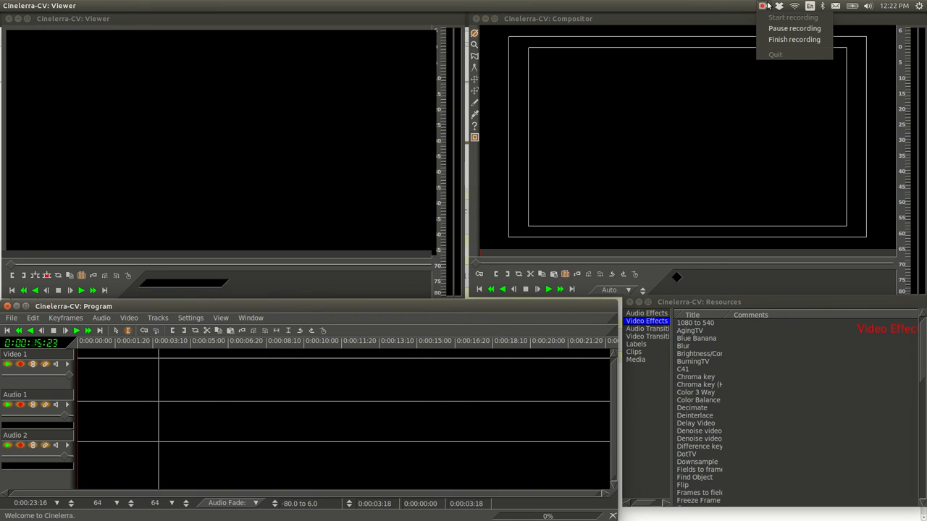